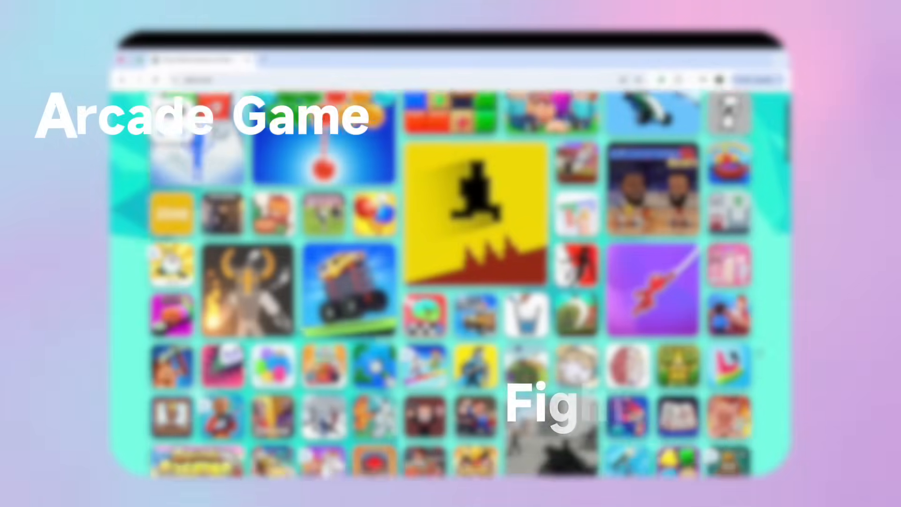
Scroll the Seele AI home page and click into the text-to-3D prompt box.
scroll("down", 3)
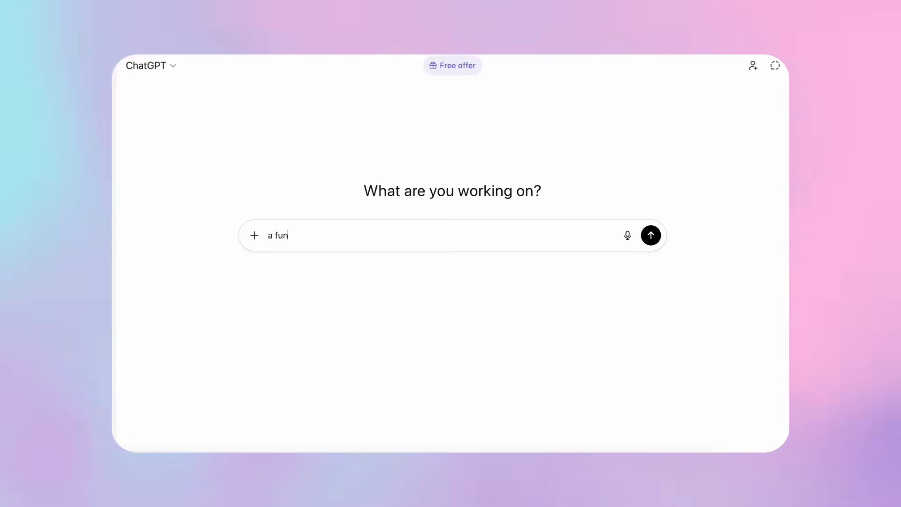
left_click(650, 235)
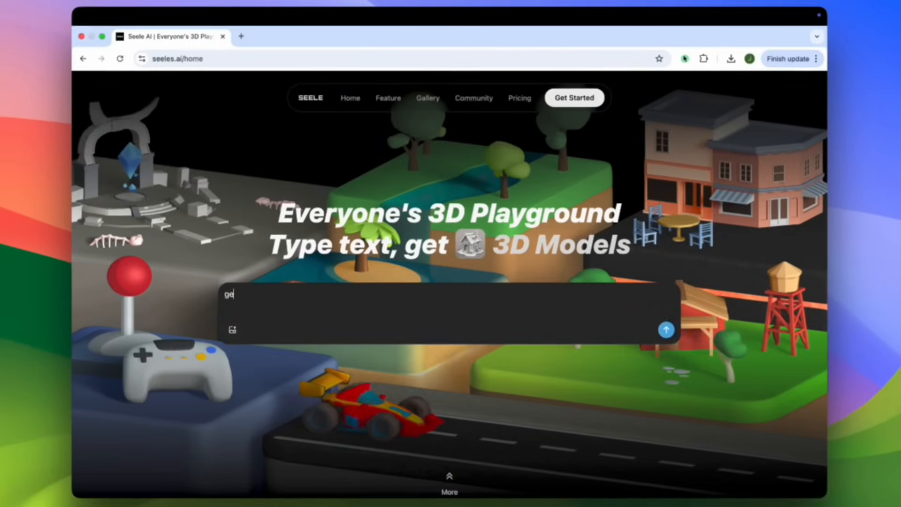
Remix Modern City Highway, requesting the car's speed in the upper-left corner while moving.
type("generate a modern city hi")
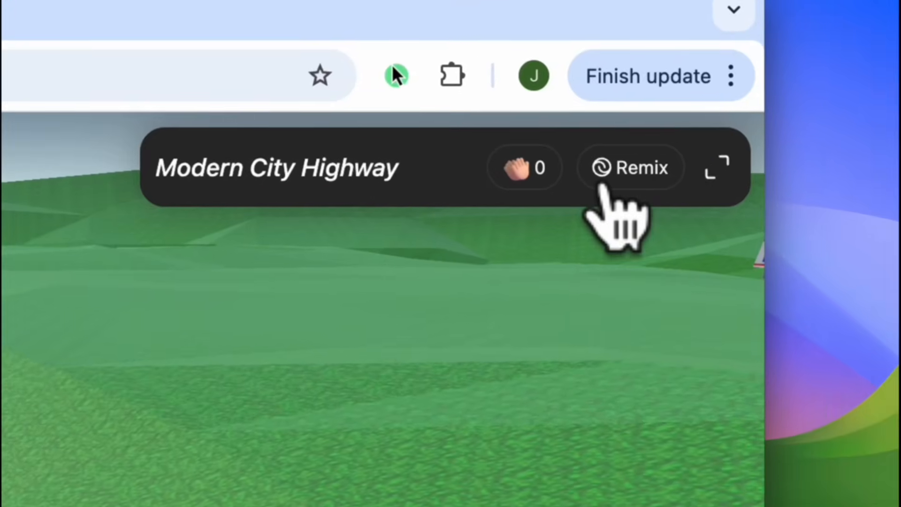
left_click(629, 167)
type("the car's sp")
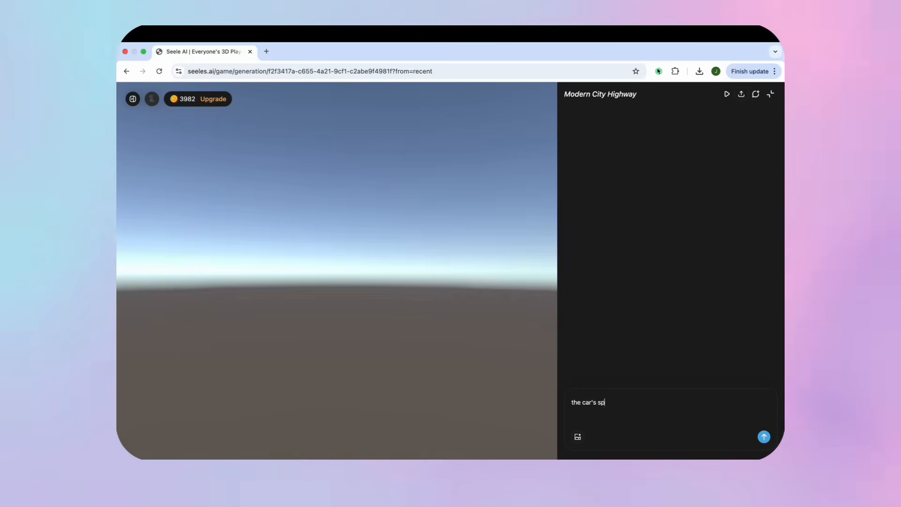
left_click(764, 437)
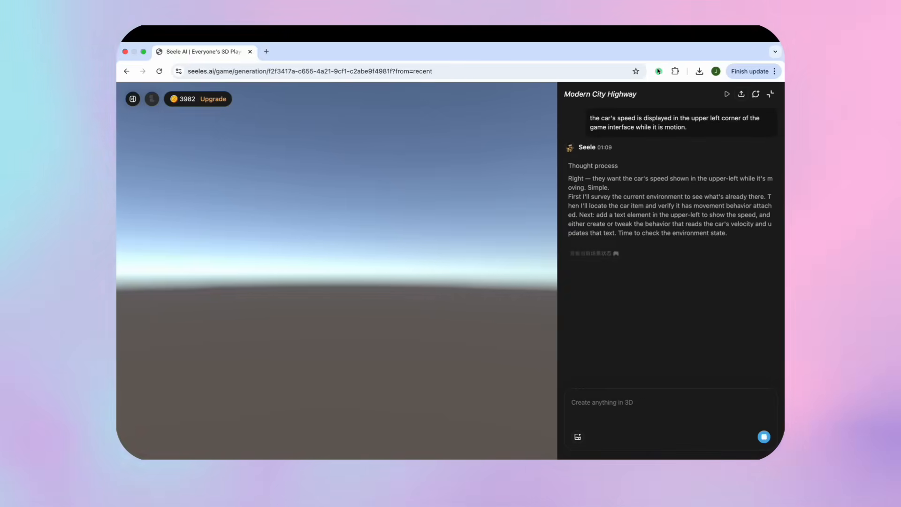